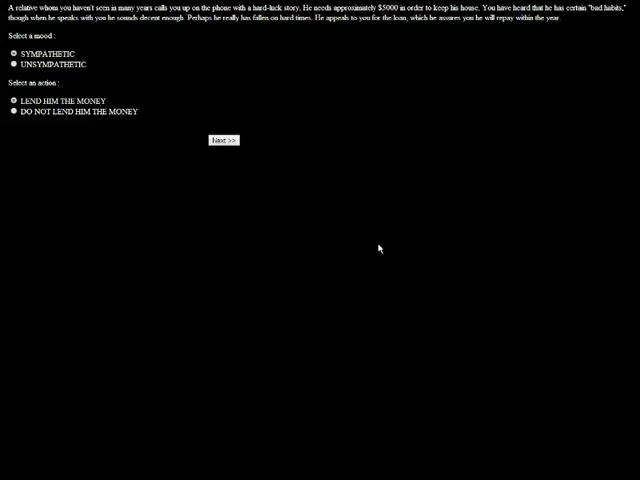
Step: Sympathetically lend the relative $5000, accept it won't be repaid, and return to the map
{"action": "left_click", "coordinate": [223, 139]}
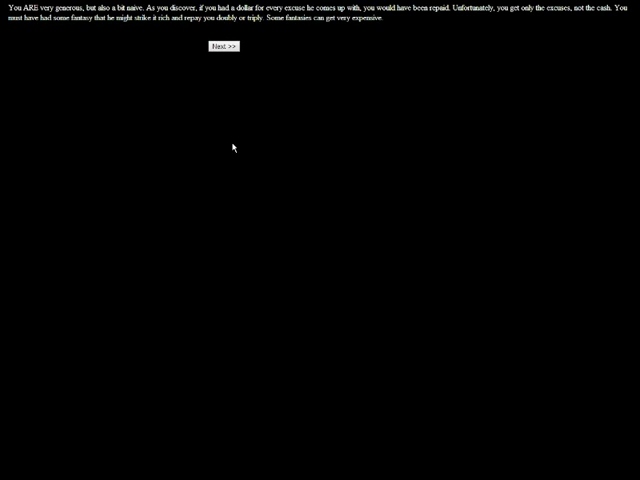
{"action": "left_click", "coordinate": [219, 46]}
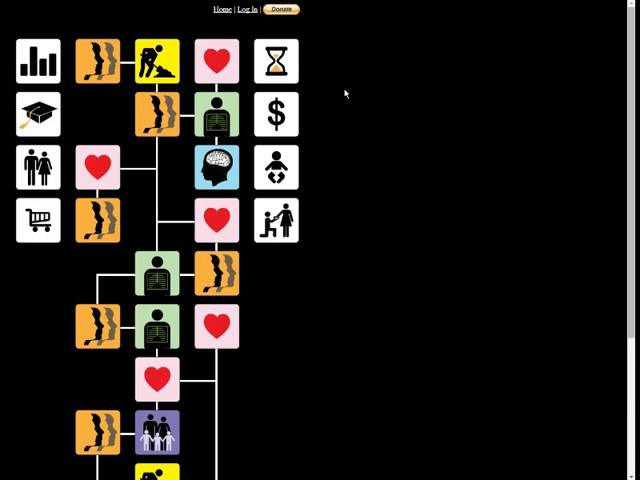
{"action": "mouse_move", "coordinate": [277, 114]}
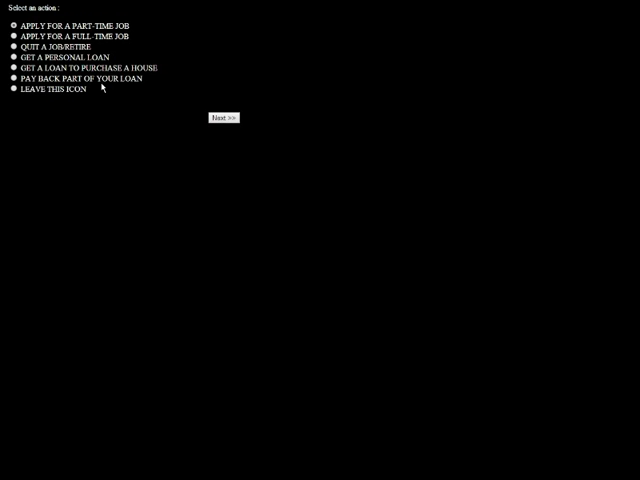
{"action": "mouse_move", "coordinate": [108, 73]}
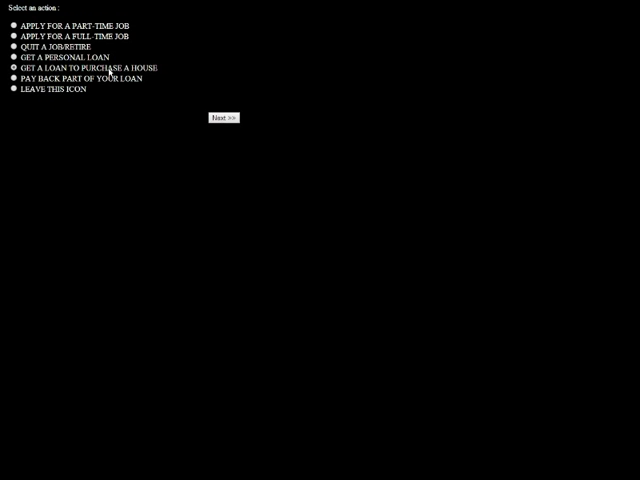
Step: Take a house loan and buy the large 9-room colonial, adding 120000 debt
{"action": "left_click", "coordinate": [224, 117]}
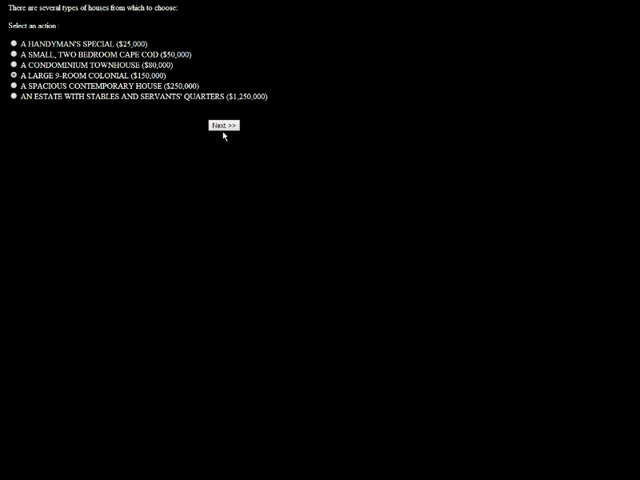
{"action": "left_click", "coordinate": [210, 125]}
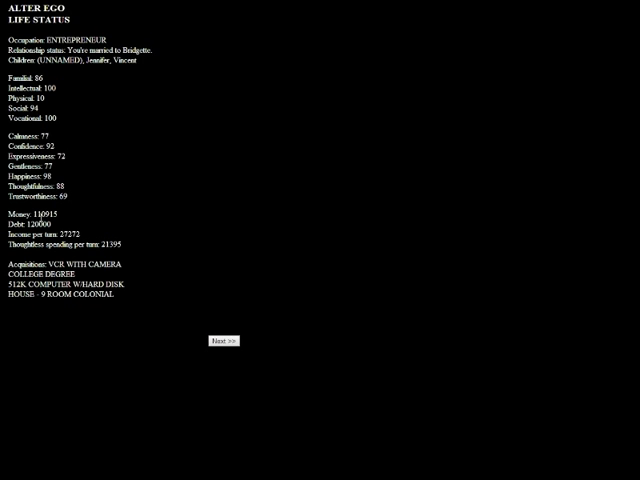
{"action": "mouse_move", "coordinate": [78, 308]}
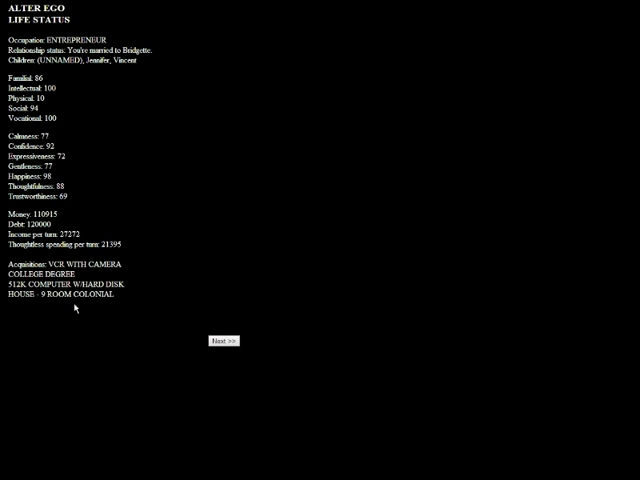
Step: Repay $100,000 of the house loan, leaving 20000 debt and 10915 money
{"action": "left_click", "coordinate": [222, 340]}
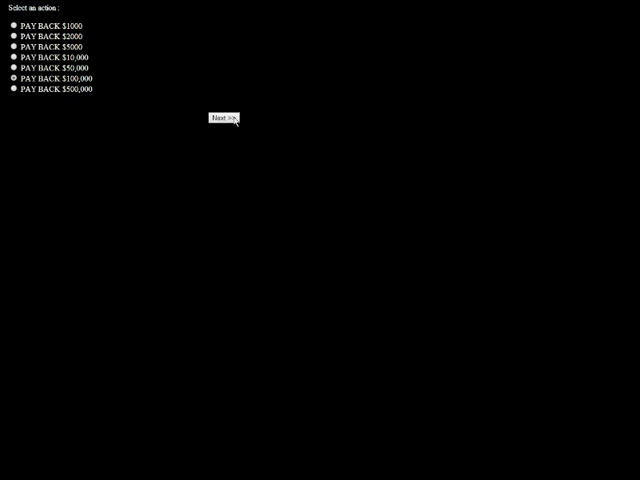
{"action": "left_click", "coordinate": [223, 118]}
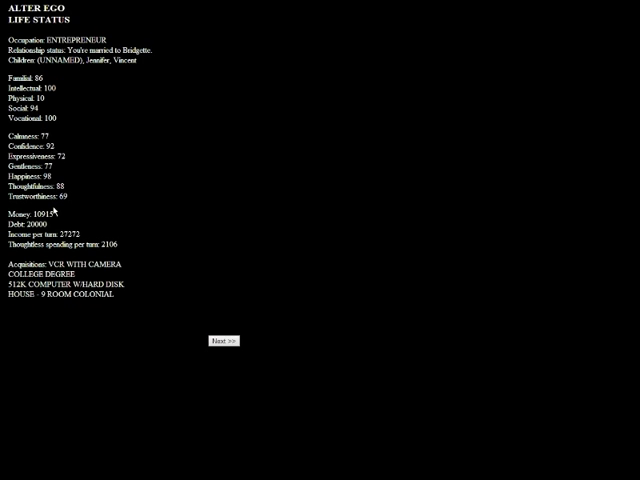
{"action": "mouse_move", "coordinate": [234, 352]}
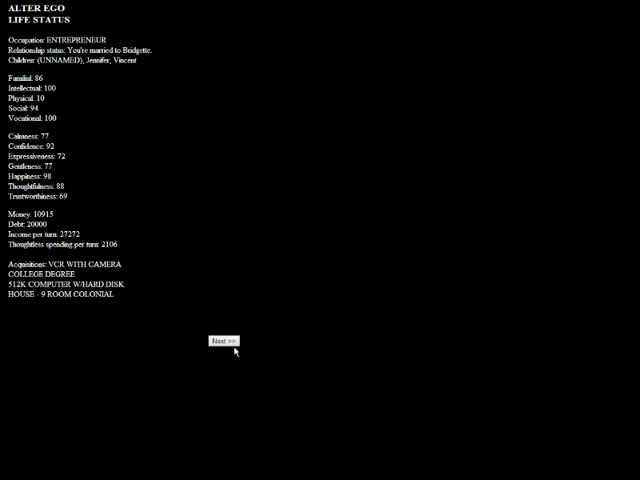
{"action": "left_click", "coordinate": [225, 340]}
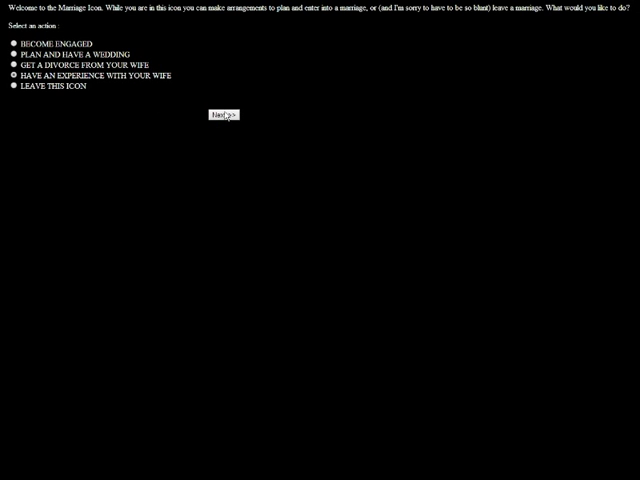
Step: Choose an experience with Bridgette, prompting her wish to return to college
{"action": "left_click", "coordinate": [225, 113]}
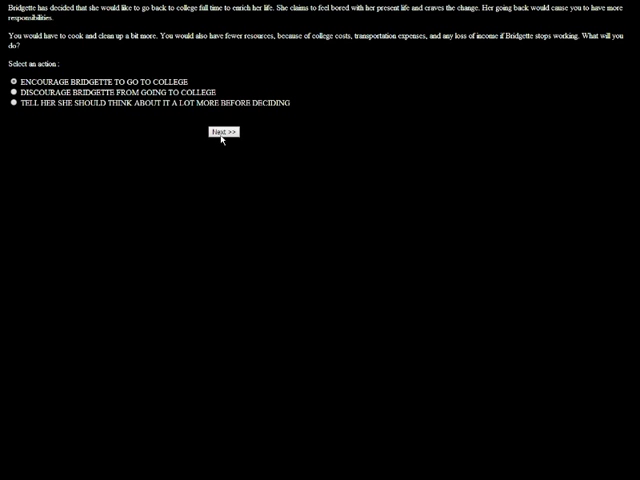
Step: Encourage Bridgette's college return, say you feel neglected, tolerate it, and return to the map
{"action": "left_click", "coordinate": [222, 131]}
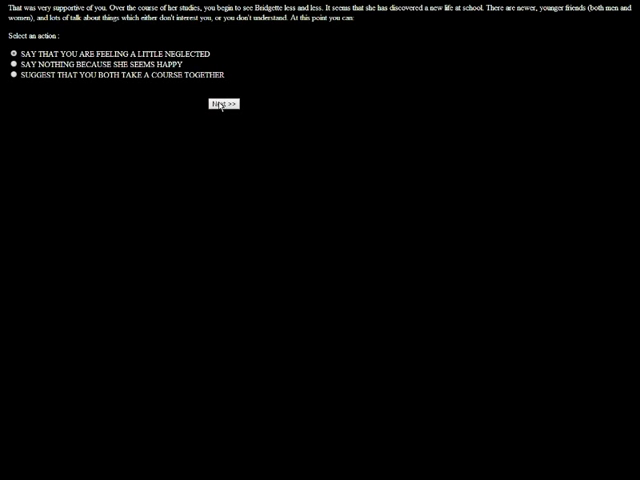
{"action": "left_click", "coordinate": [224, 104]}
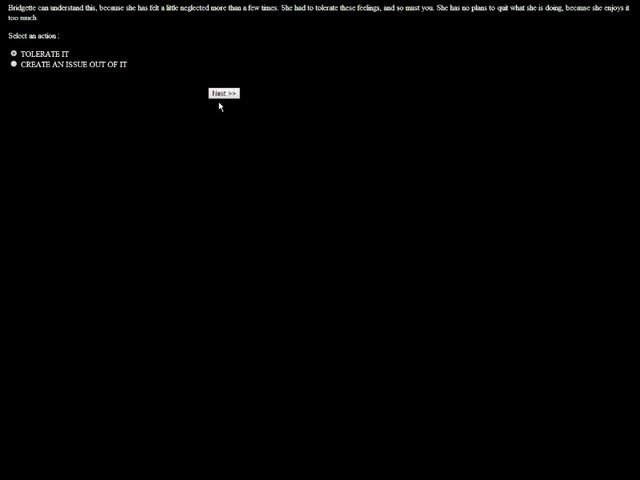
{"action": "left_click", "coordinate": [224, 93]}
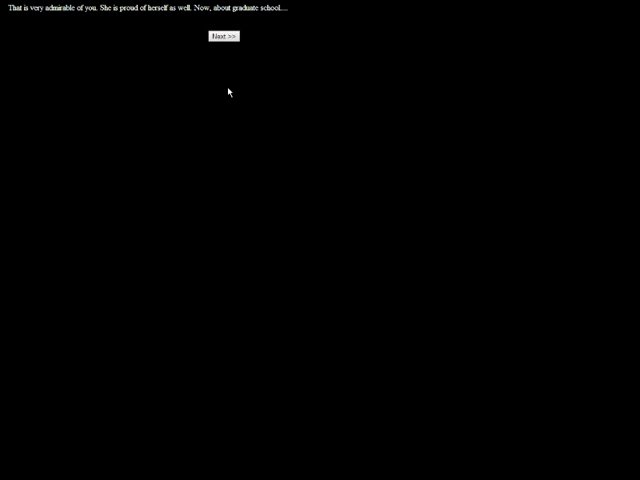
{"action": "left_click", "coordinate": [223, 37]}
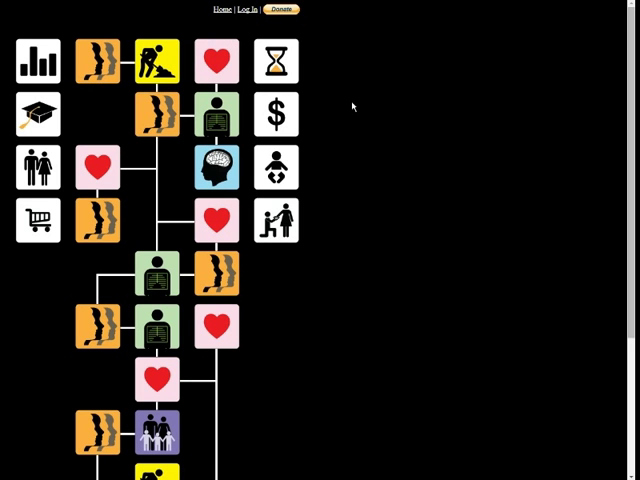
{"action": "mouse_move", "coordinate": [352, 106]}
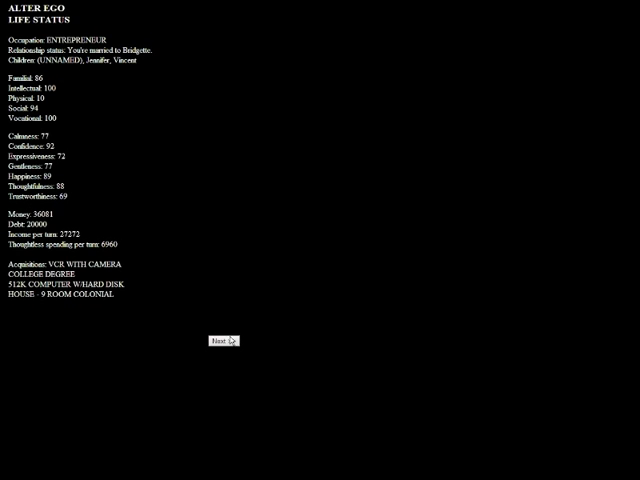
Step: Pay back the remaining $20,000 loan balance, leaving 16081 money, and return to the map
{"action": "left_click", "coordinate": [220, 340]}
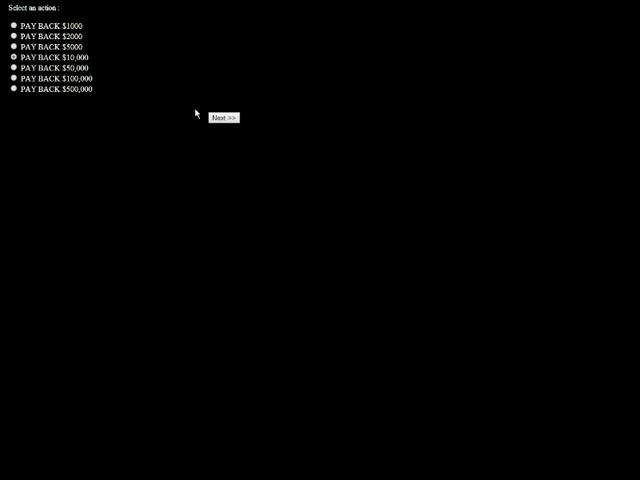
{"action": "left_click", "coordinate": [223, 117]}
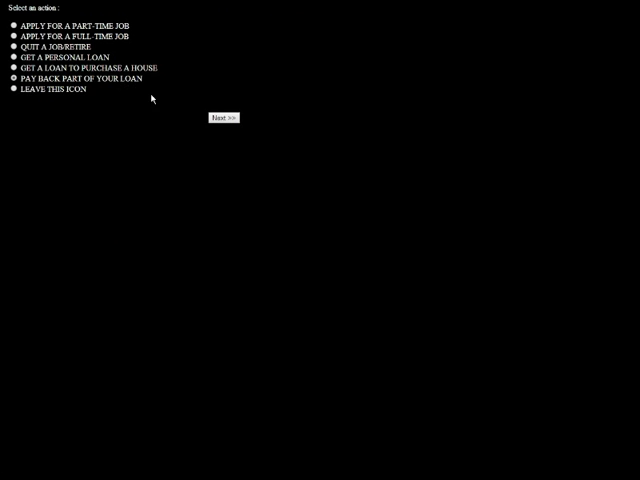
{"action": "left_click", "coordinate": [222, 117]}
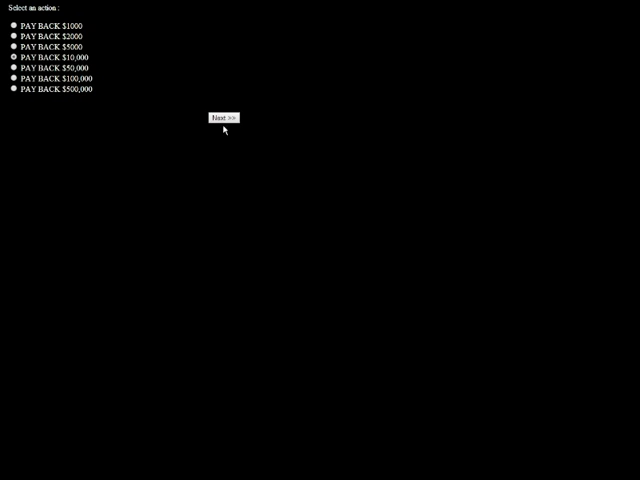
{"action": "left_click", "coordinate": [221, 117]}
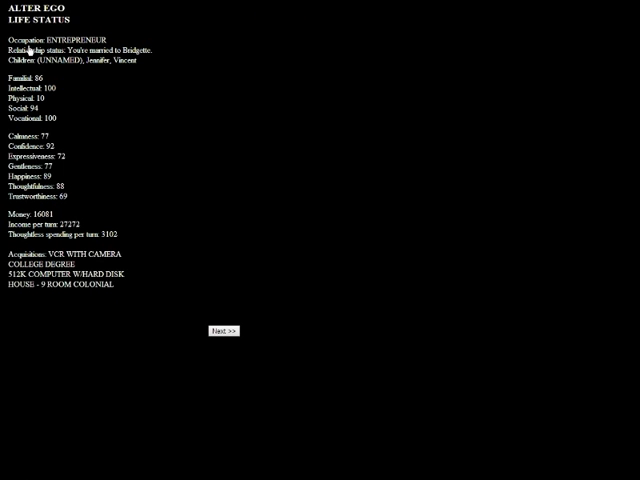
{"action": "mouse_move", "coordinate": [207, 130]}
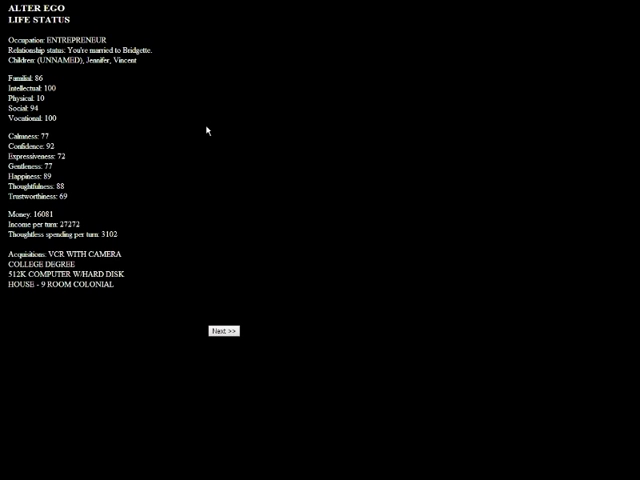
{"action": "left_click", "coordinate": [220, 331]}
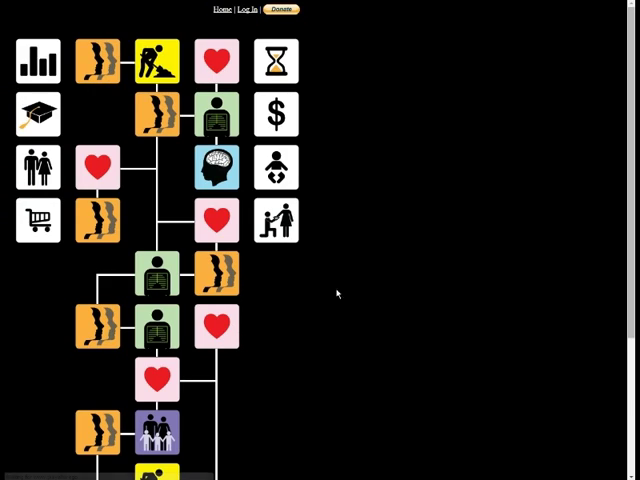
Step: Calmly recommend the innovative woman as replacement, ending with job loss and 12979 money
{"action": "scroll", "scroll_direction": "down", "scroll_amount": 3}
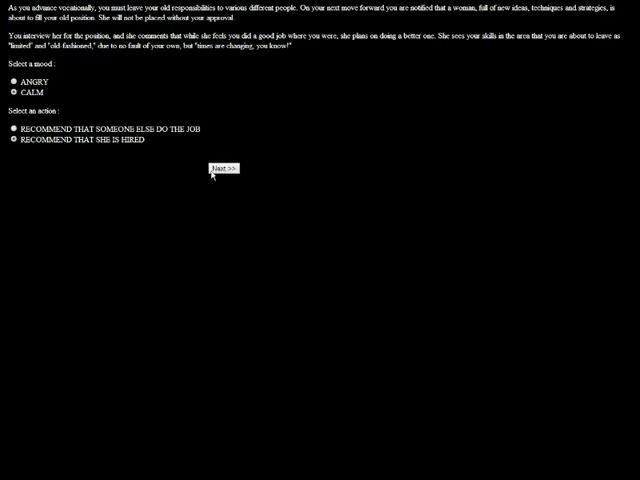
{"action": "left_click", "coordinate": [219, 168]}
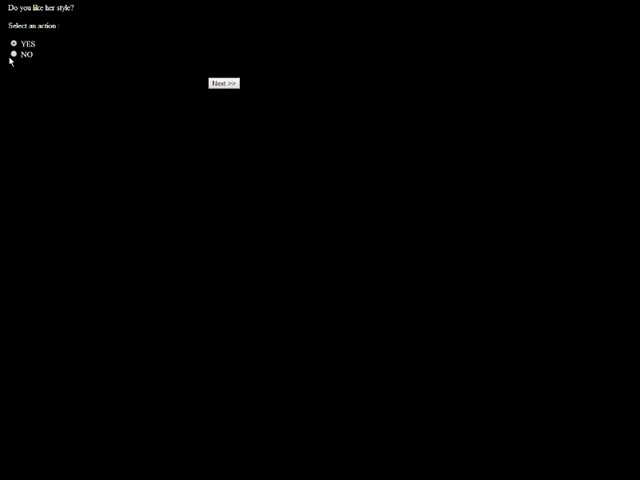
{"action": "left_click", "coordinate": [223, 83]}
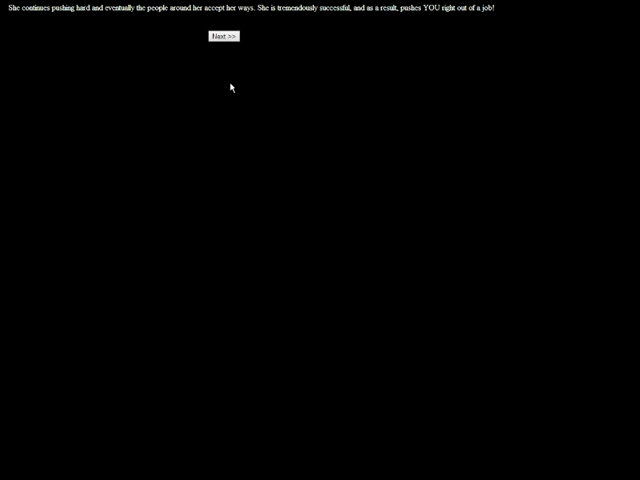
{"action": "left_click", "coordinate": [223, 37]}
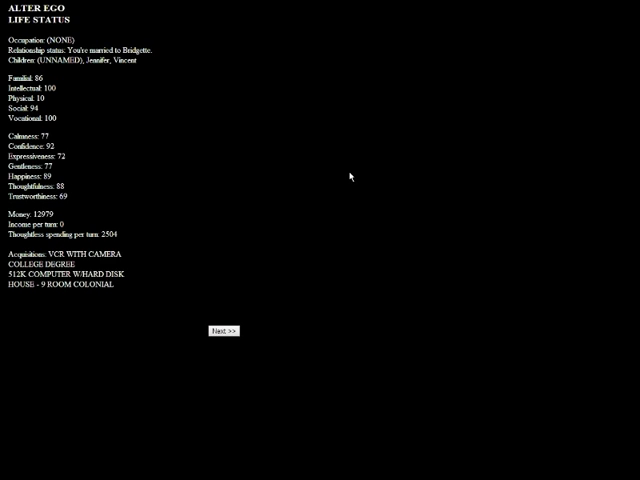
{"action": "mouse_move", "coordinate": [348, 176]}
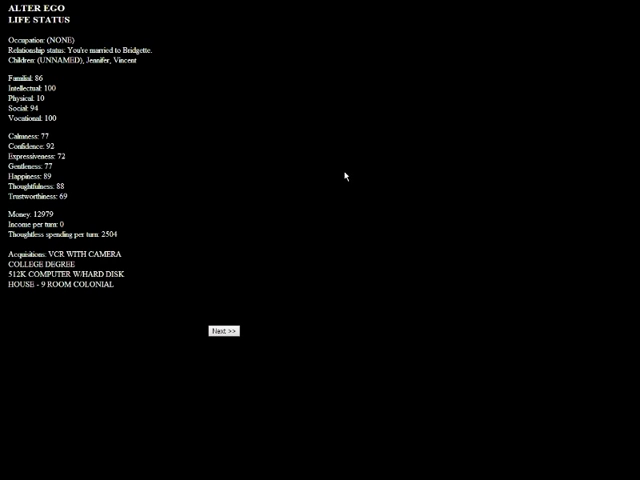
Step: Apply for jobs across employment areas until hired in CREATIVE, earning 18181 per turn
{"action": "left_click", "coordinate": [221, 331]}
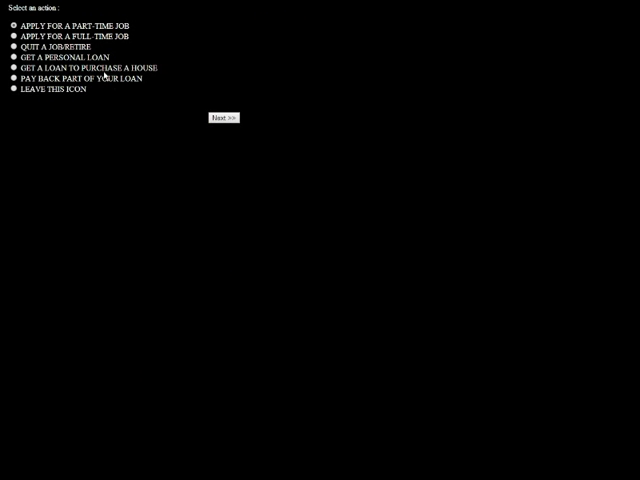
{"action": "left_click", "coordinate": [224, 117]}
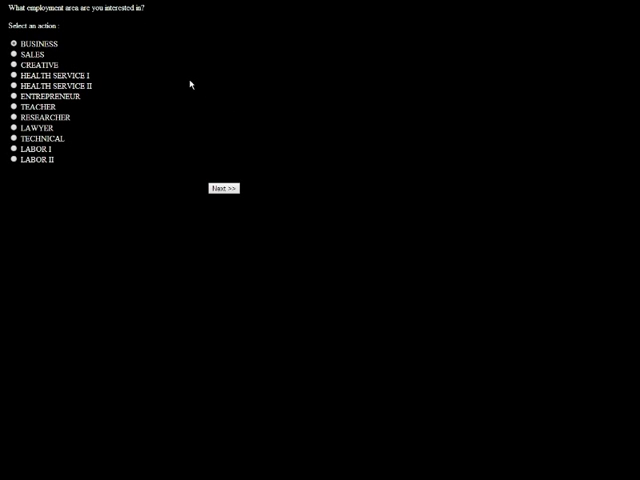
{"action": "mouse_move", "coordinate": [78, 100]}
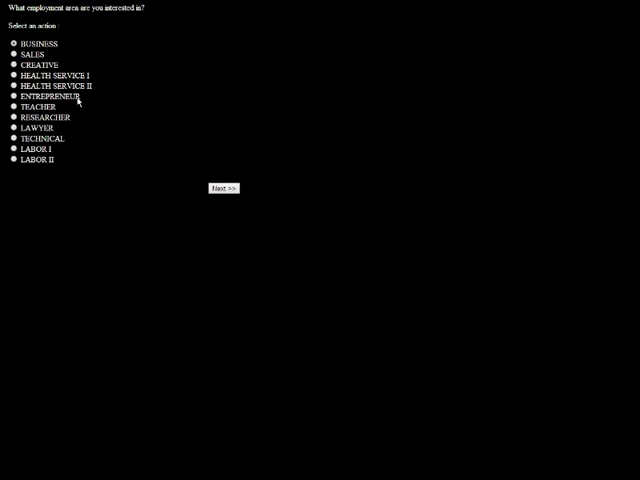
{"action": "mouse_move", "coordinate": [152, 154]}
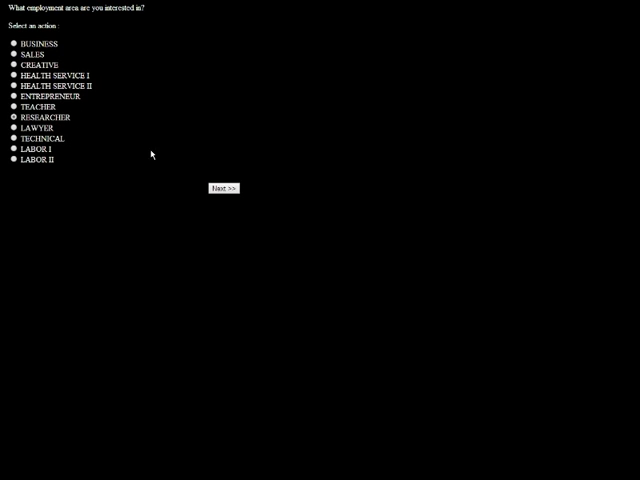
{"action": "left_click", "coordinate": [224, 188]}
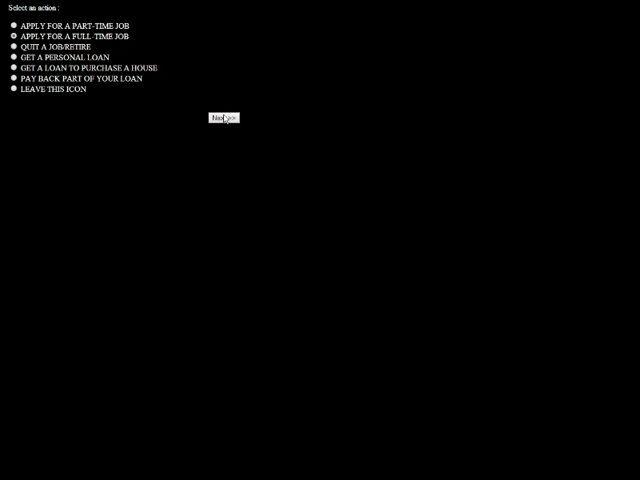
{"action": "left_click", "coordinate": [222, 118]}
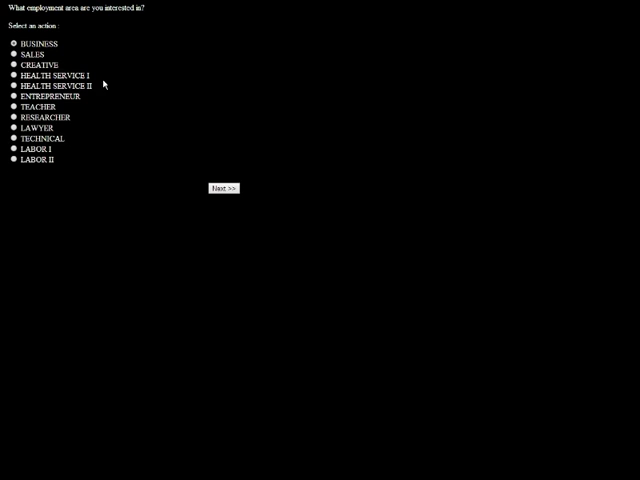
{"action": "mouse_move", "coordinate": [37, 131]}
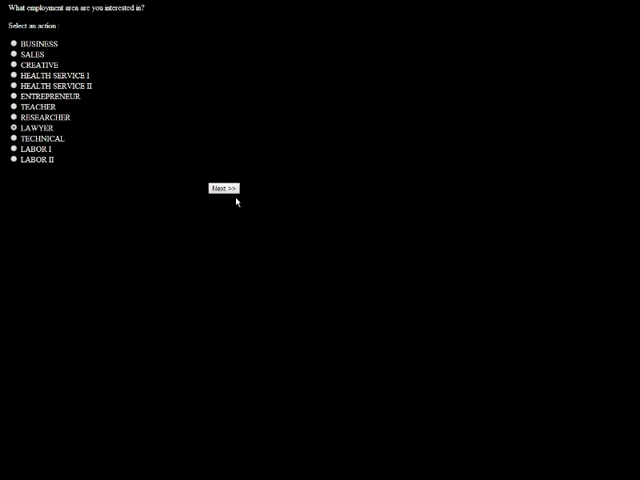
{"action": "left_click", "coordinate": [227, 188]}
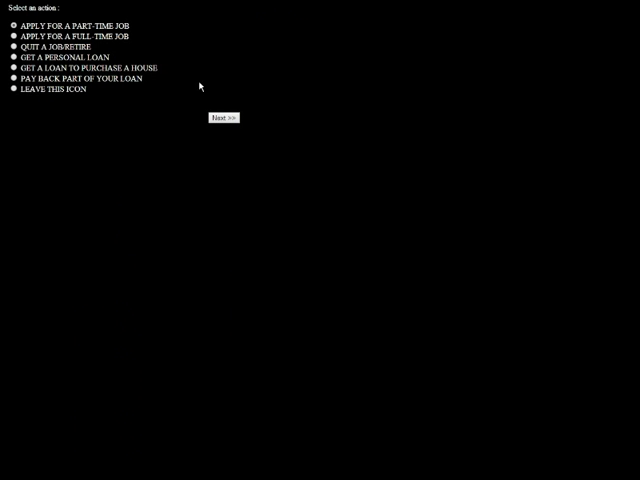
{"action": "left_click", "coordinate": [224, 117]}
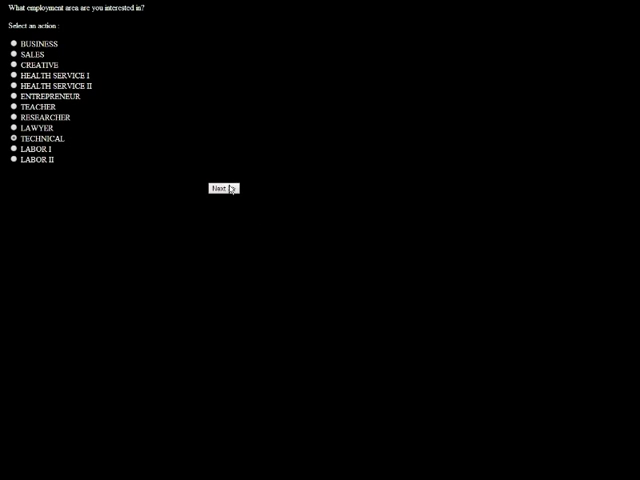
{"action": "left_click", "coordinate": [222, 189]}
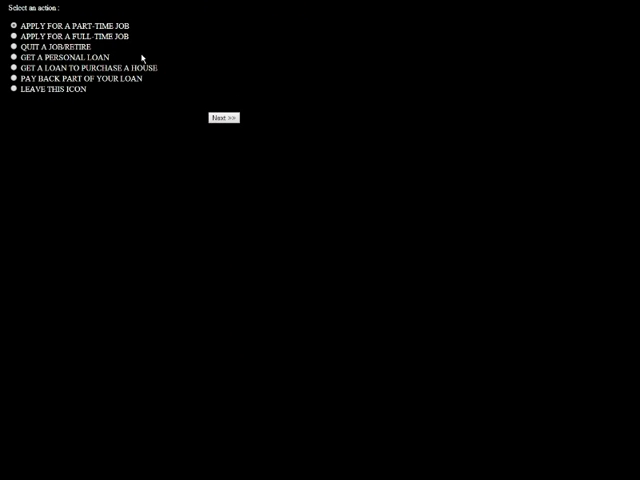
{"action": "left_click", "coordinate": [223, 117]}
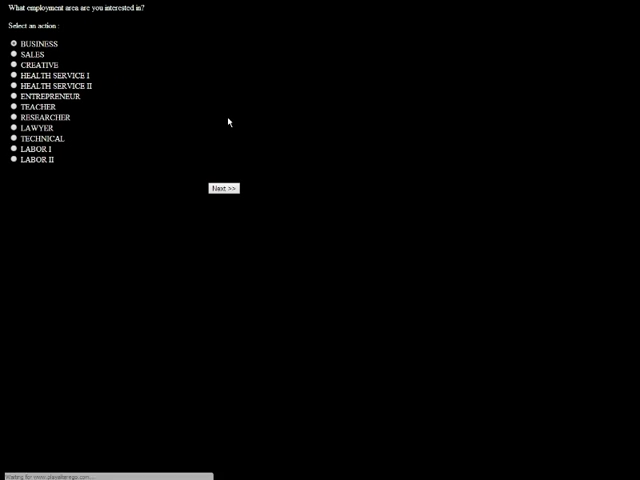
{"action": "mouse_move", "coordinate": [88, 137]}
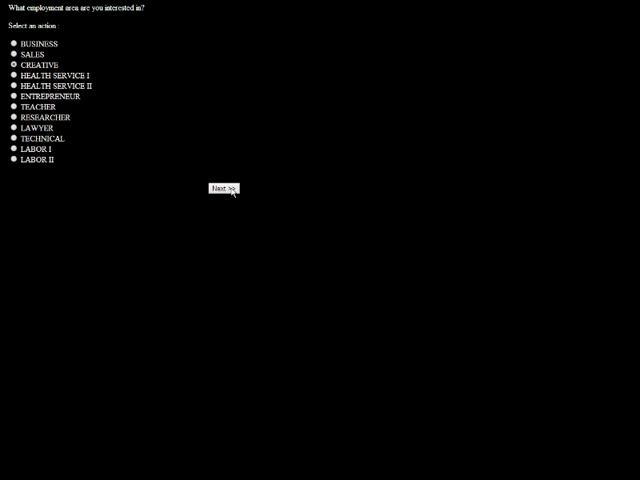
{"action": "left_click", "coordinate": [225, 189]}
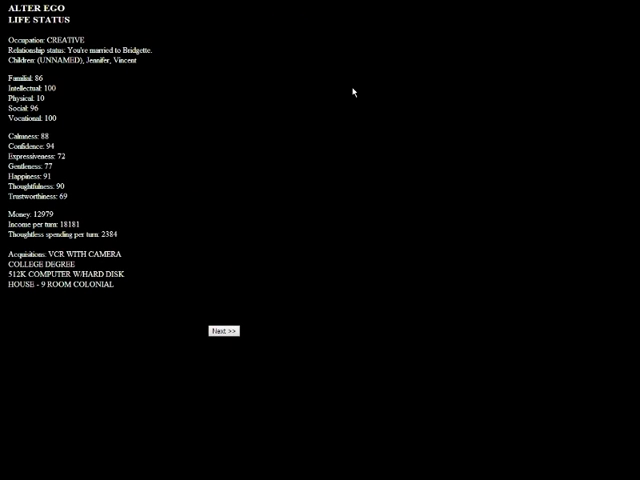
{"action": "mouse_move", "coordinate": [343, 91]}
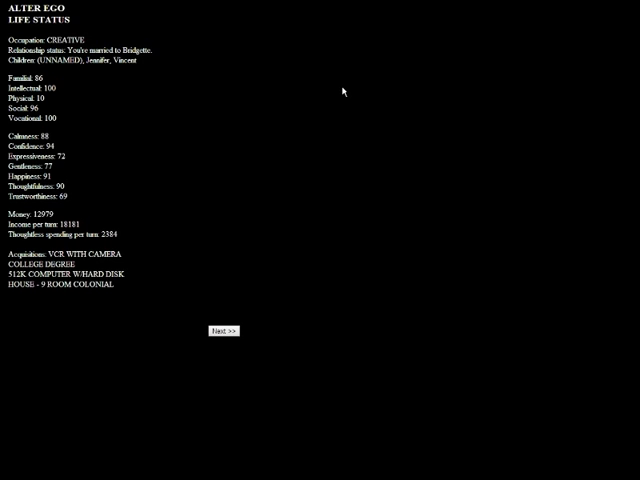
Step: Pass the status summary and family options to reach the Marriage icon menu
{"action": "left_click", "coordinate": [224, 331]}
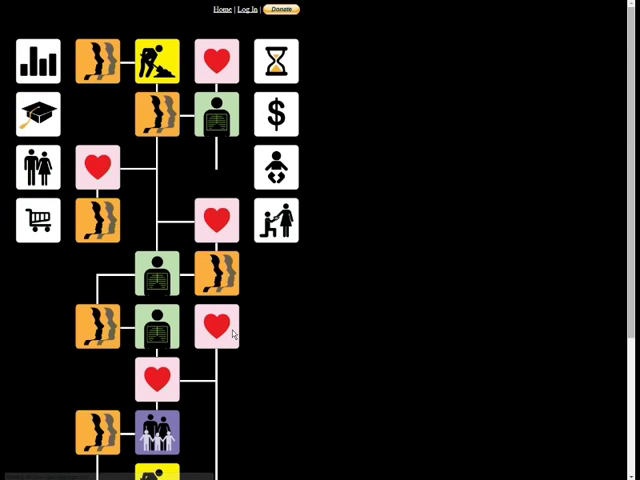
{"action": "mouse_move", "coordinate": [281, 324]}
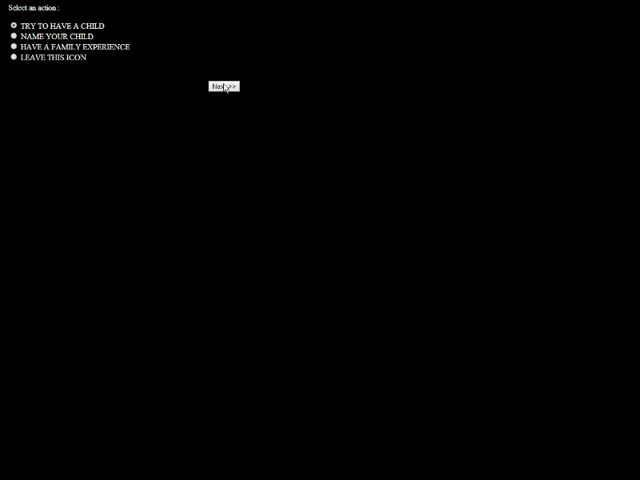
{"action": "left_click", "coordinate": [223, 85]}
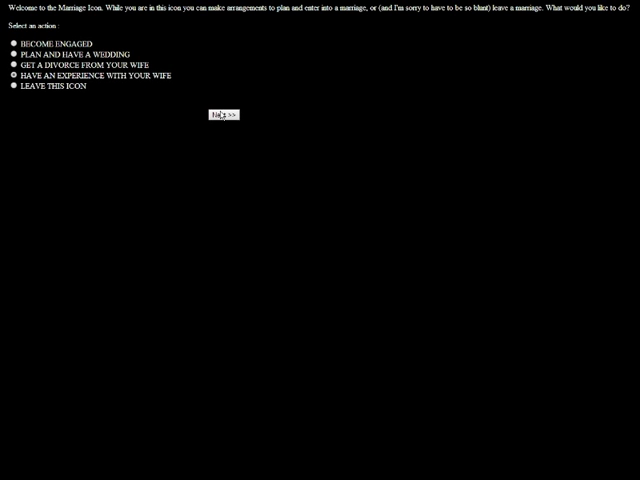
Step: Stroke Bridgette's hair at night, hearing her murmur 'I love you, Esteban'
{"action": "left_click", "coordinate": [223, 113]}
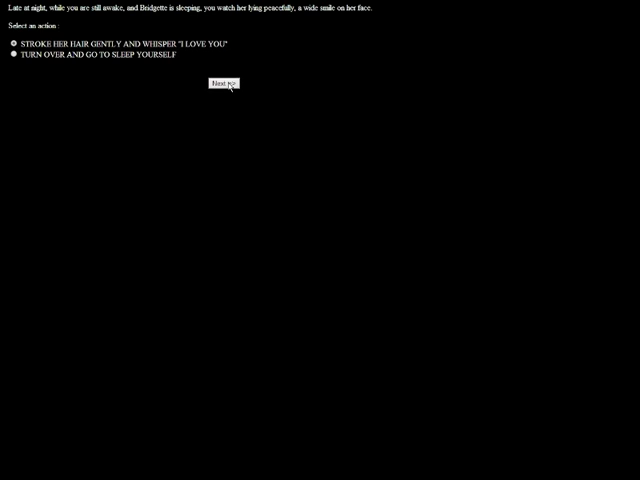
{"action": "left_click", "coordinate": [225, 83]}
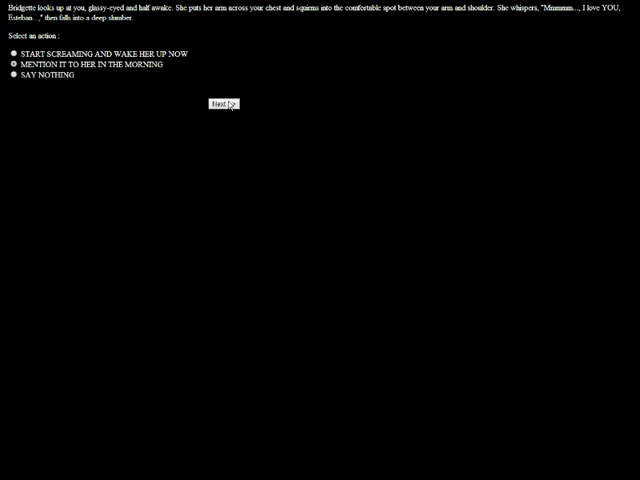
Step: Ask Bridgette about her Esteban dream, insist on the ending, and hear the sombrero punchline
{"action": "left_click", "coordinate": [222, 104]}
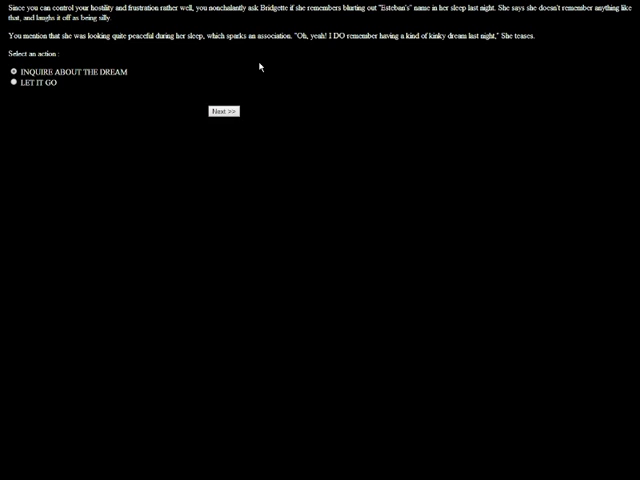
{"action": "left_click", "coordinate": [223, 110]}
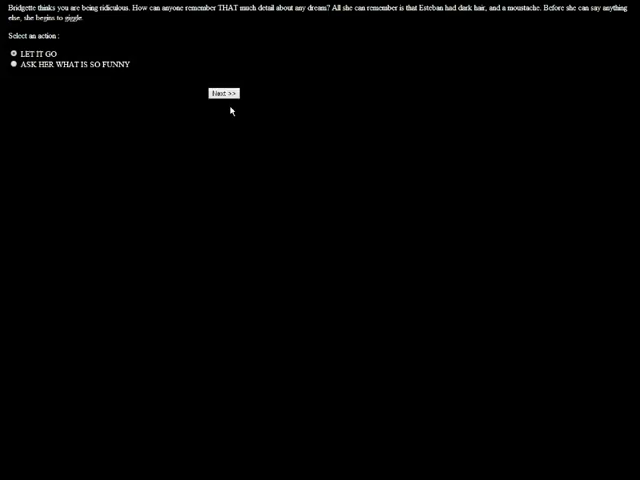
{"action": "mouse_move", "coordinate": [225, 111]}
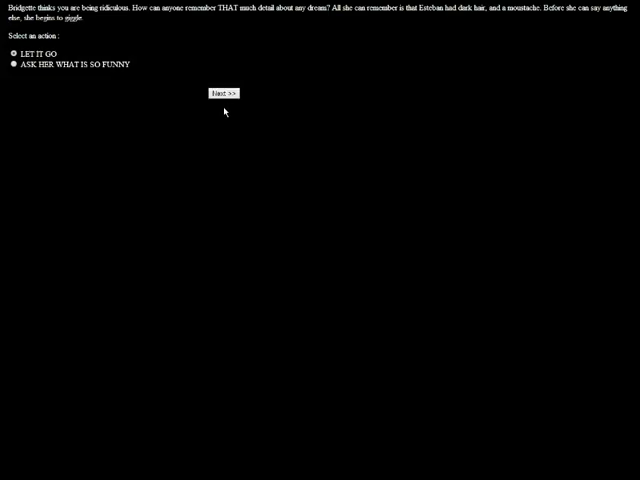
{"action": "left_click", "coordinate": [223, 93]}
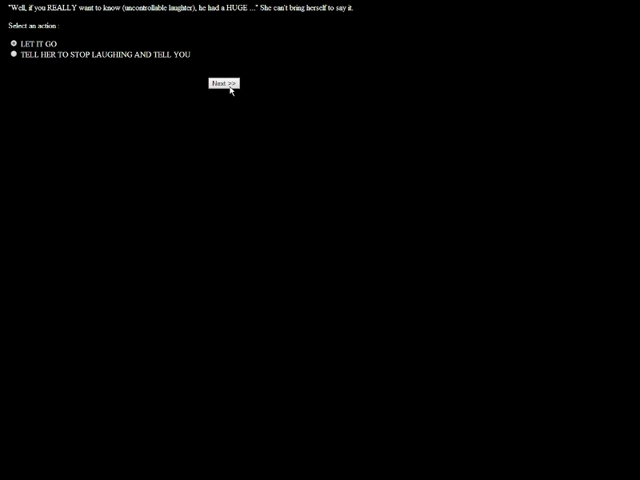
{"action": "mouse_move", "coordinate": [277, 26]}
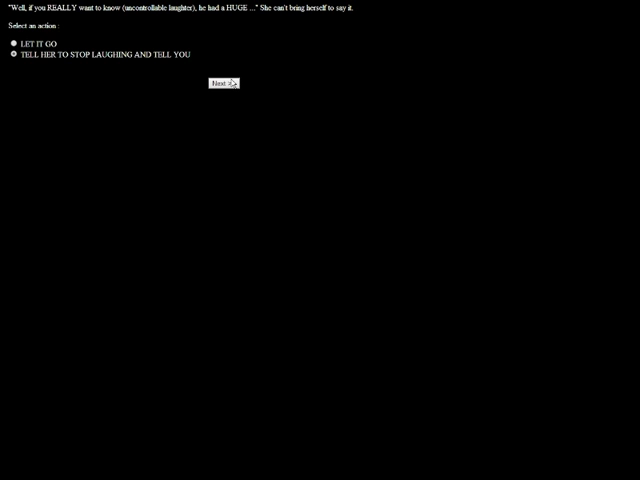
{"action": "left_click", "coordinate": [227, 82]}
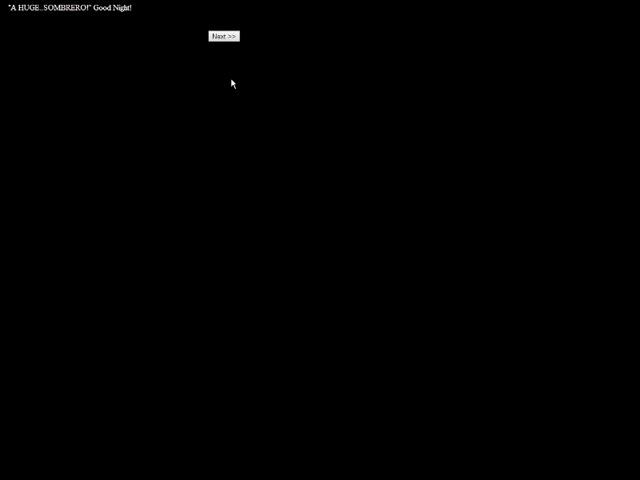
{"action": "left_click", "coordinate": [224, 37]}
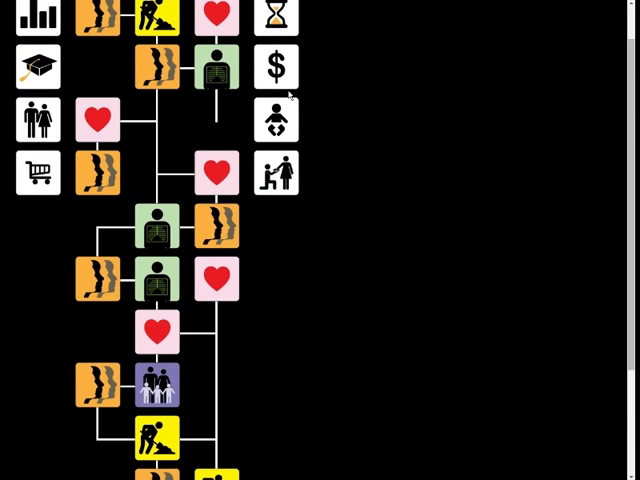
{"action": "mouse_move", "coordinate": [367, 245]}
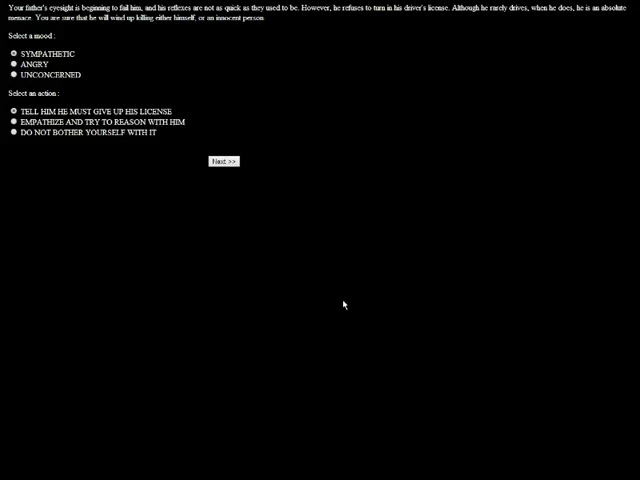
Step: Sympathetically reason with father about his failing eyesight; he angrily keeps his license
{"action": "left_click", "coordinate": [225, 161]}
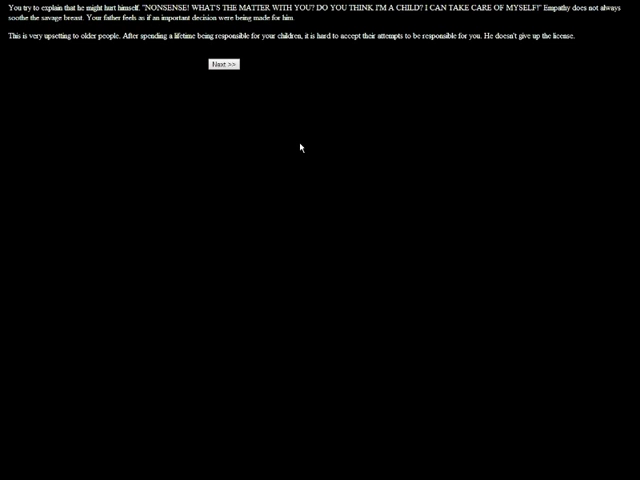
{"action": "left_click", "coordinate": [223, 64]}
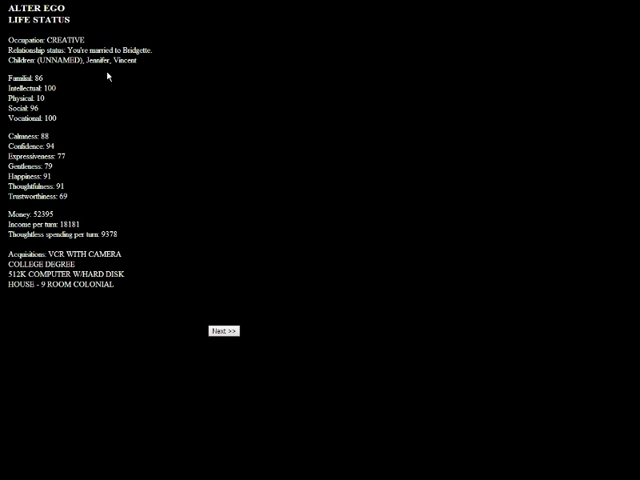
{"action": "left_click", "coordinate": [224, 331]}
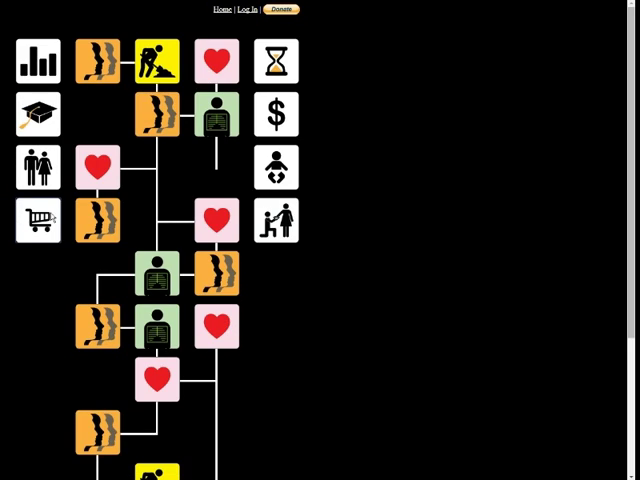
Step: Buy the $25 library of books through major purchases, paying cash
{"action": "left_click", "coordinate": [37, 220]}
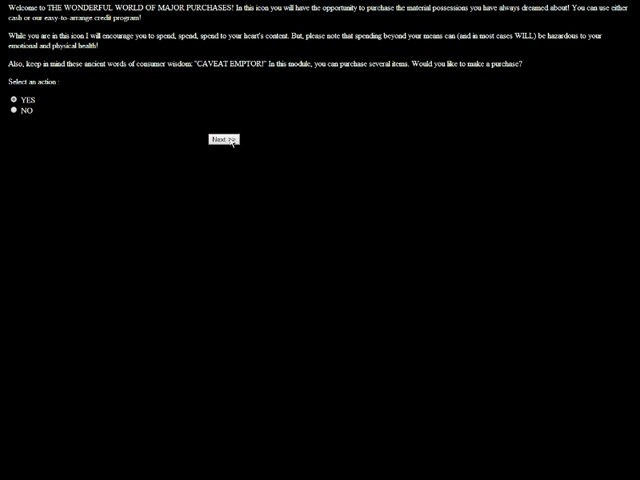
{"action": "left_click", "coordinate": [211, 139]}
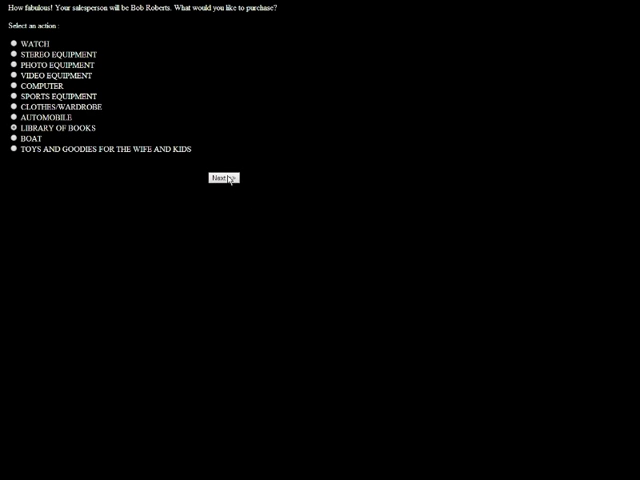
{"action": "left_click", "coordinate": [222, 178]}
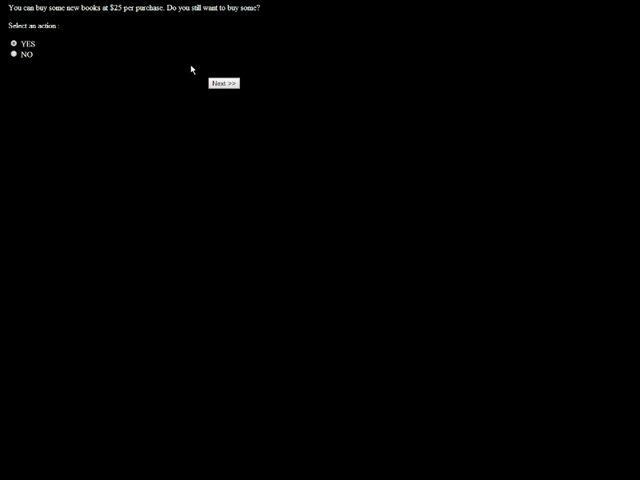
{"action": "left_click", "coordinate": [223, 83]}
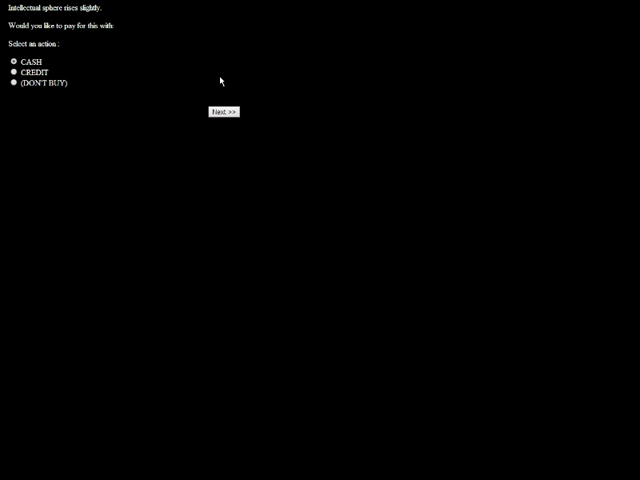
{"action": "mouse_move", "coordinate": [222, 111]}
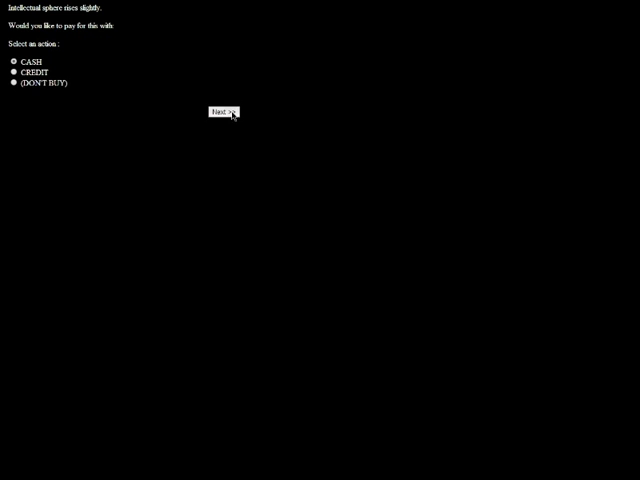
{"action": "left_click", "coordinate": [220, 112]}
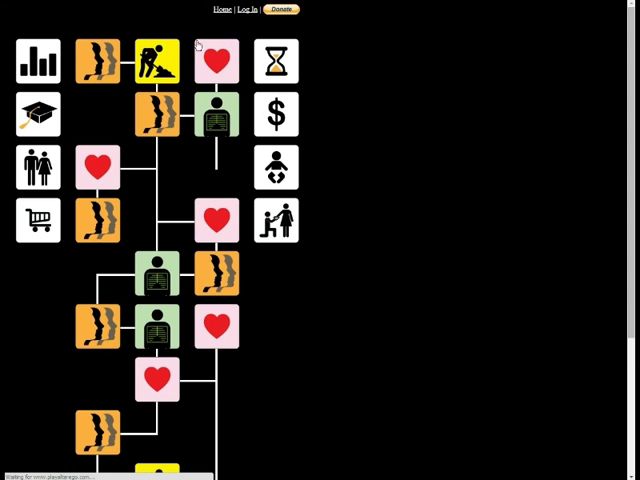
Step: Respond uncomfortably to John's confession about another woman, offering no direct advice
{"action": "scroll", "scroll_direction": "down", "scroll_amount": 3}
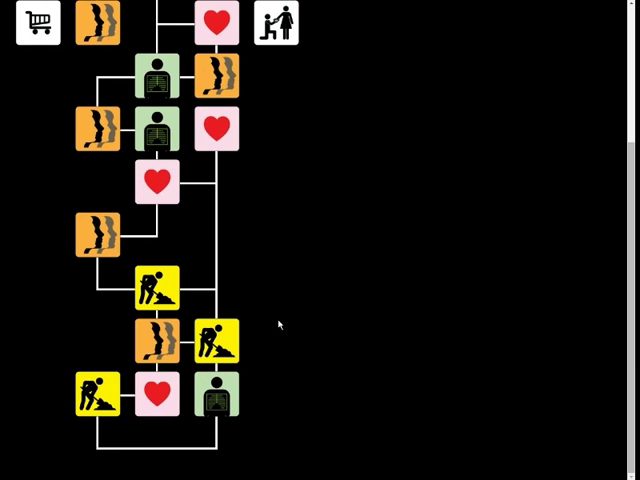
{"action": "scroll", "scroll_direction": "up", "scroll_amount": 3}
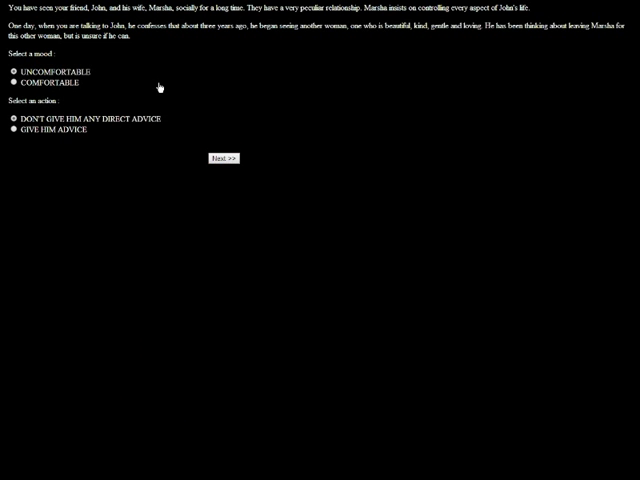
{"action": "left_click", "coordinate": [223, 158]}
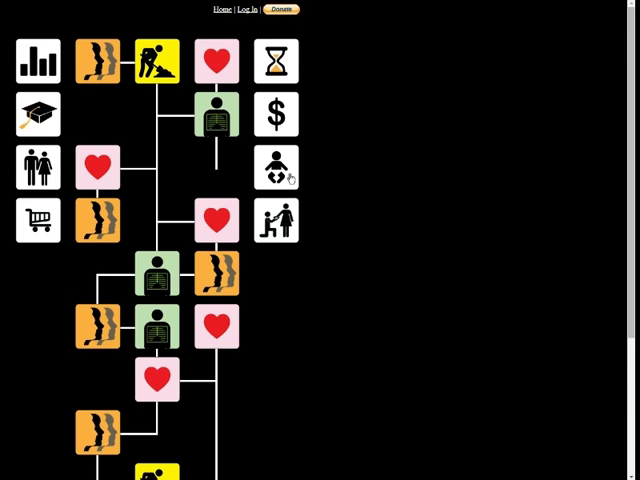
Step: Tinker with the broken appliance by turning it upside down, leaving it dead
{"action": "scroll", "scroll_direction": "down", "scroll_amount": 3}
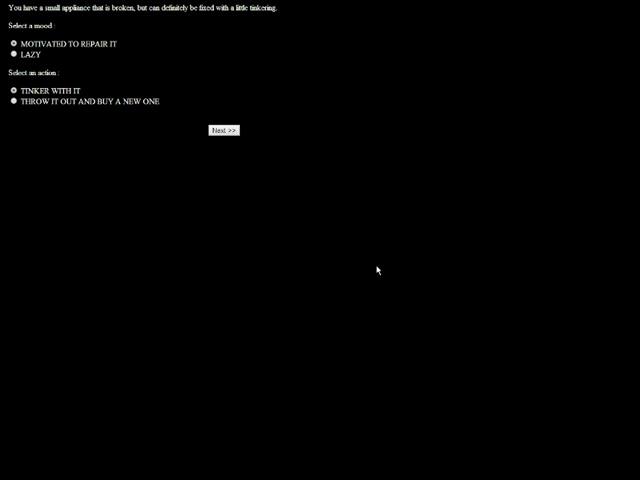
{"action": "mouse_move", "coordinate": [165, 197]}
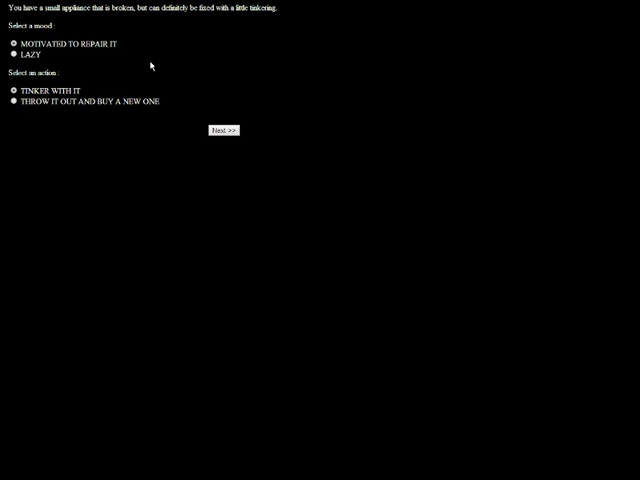
{"action": "left_click", "coordinate": [223, 130]}
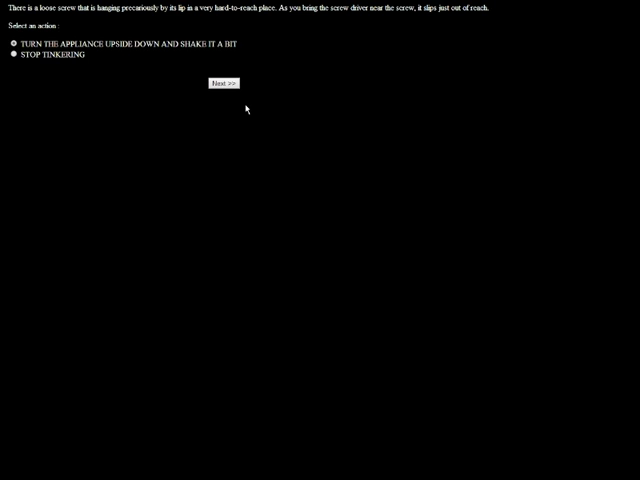
{"action": "left_click", "coordinate": [224, 83]}
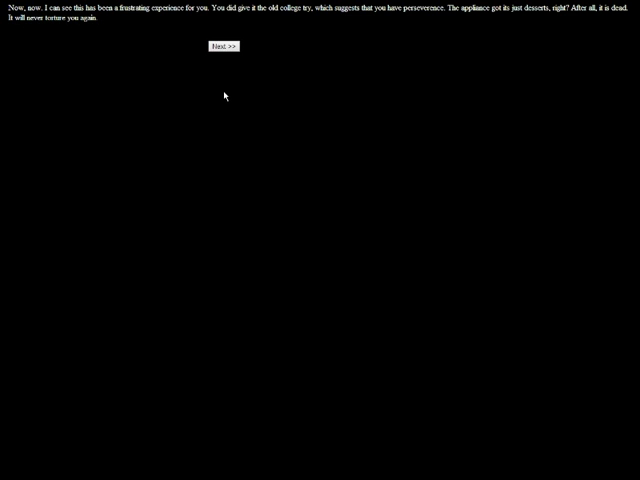
{"action": "left_click", "coordinate": [220, 45]}
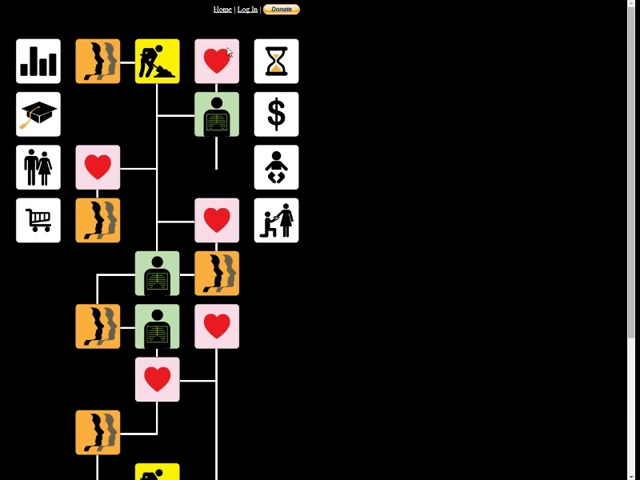
{"action": "mouse_move", "coordinate": [258, 90]}
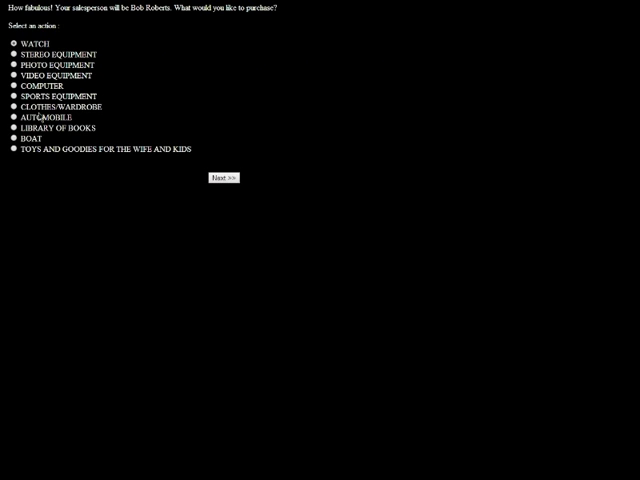
{"action": "mouse_move", "coordinate": [238, 118]}
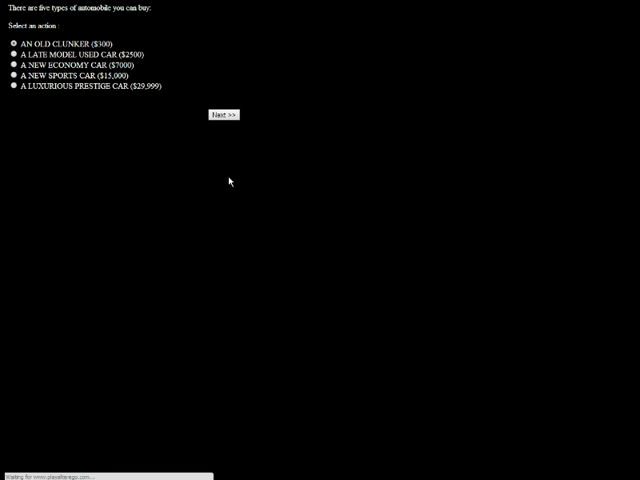
{"action": "mouse_move", "coordinate": [147, 130]}
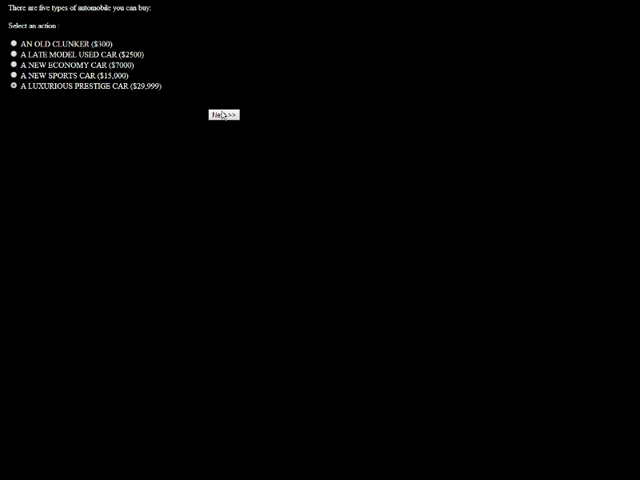
Step: Purchase the $29,999 luxurious prestige car
{"action": "left_click", "coordinate": [225, 114]}
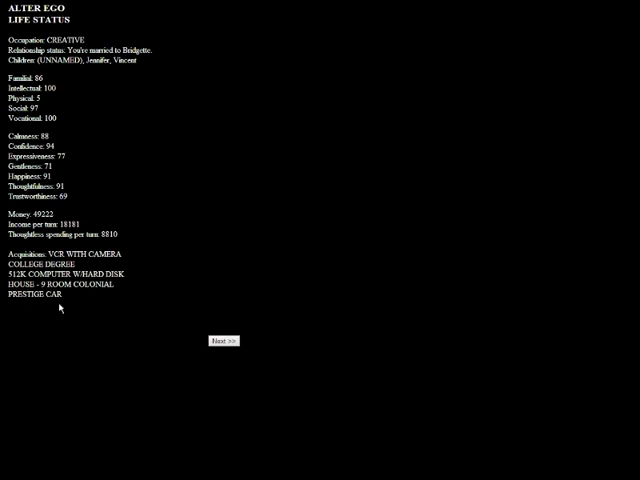
{"action": "mouse_move", "coordinate": [120, 288]}
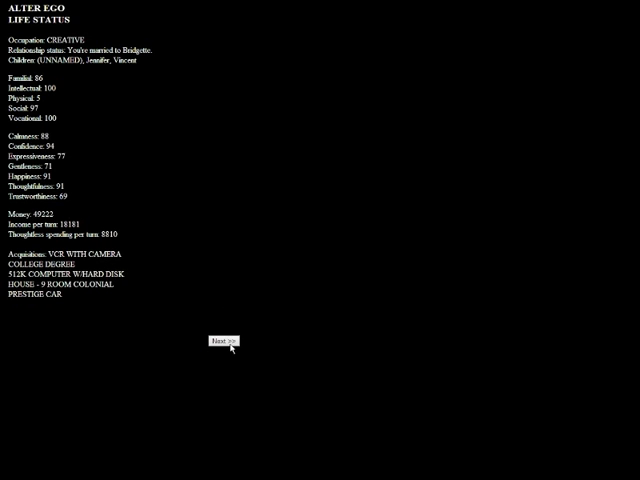
{"action": "left_click", "coordinate": [217, 343]}
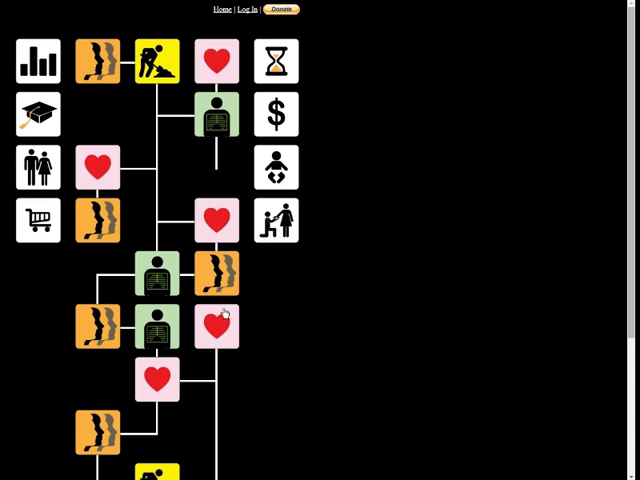
Step: Choose Try to Have a Child and dismiss the too-old notice
{"action": "left_click", "coordinate": [218, 323]}
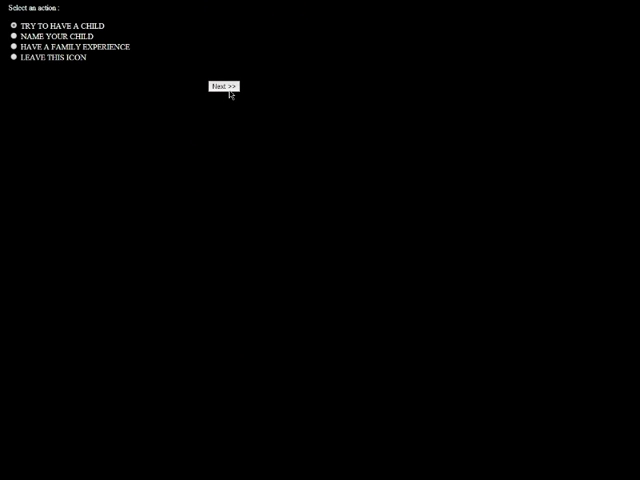
{"action": "left_click", "coordinate": [219, 86]}
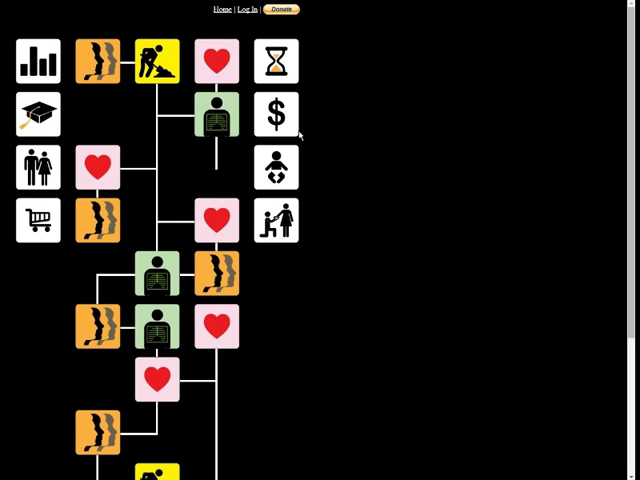
{"action": "mouse_move", "coordinate": [310, 180]}
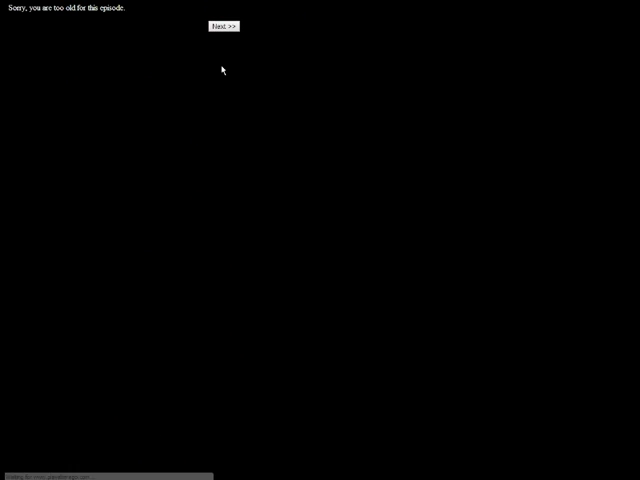
{"action": "left_click", "coordinate": [224, 26]}
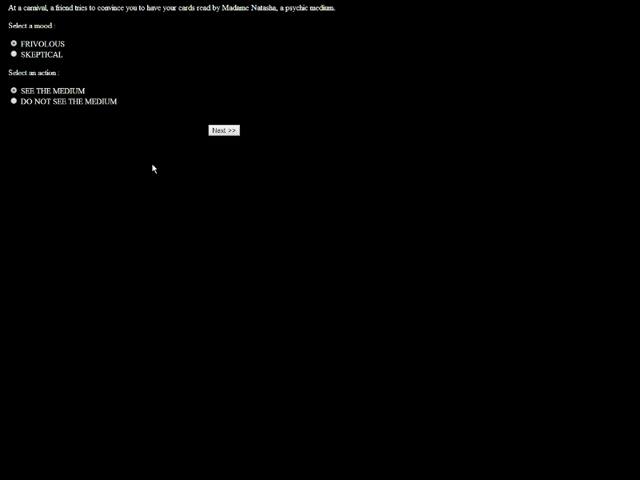
{"action": "mouse_move", "coordinate": [52, 63]}
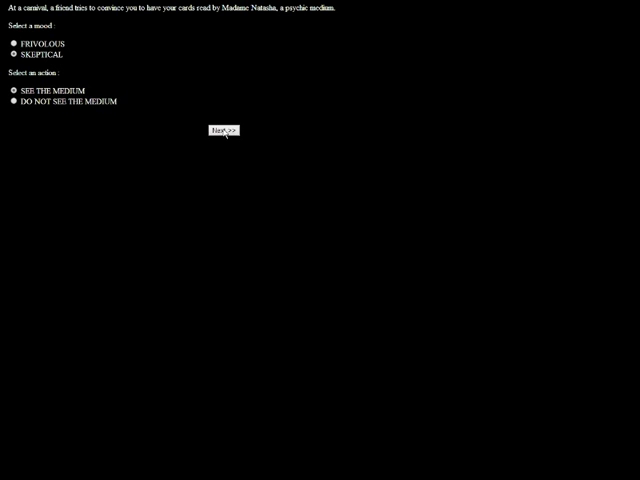
Step: See Madame Natasha sceptically, pay for the $50 reading, and refuse her $500 spell
{"action": "left_click", "coordinate": [222, 130]}
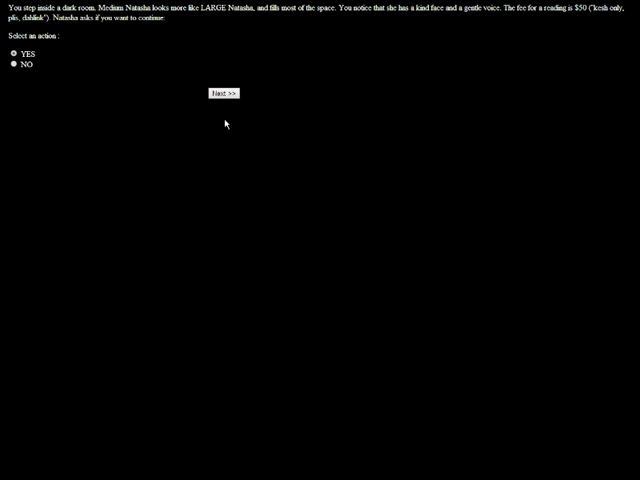
{"action": "left_click", "coordinate": [224, 93]}
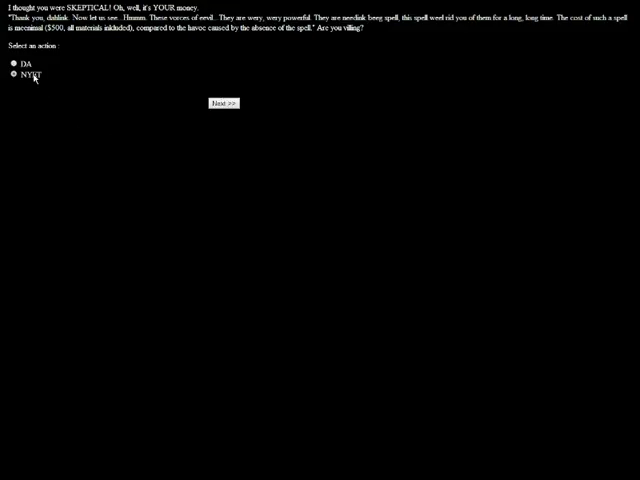
{"action": "left_click", "coordinate": [226, 103]}
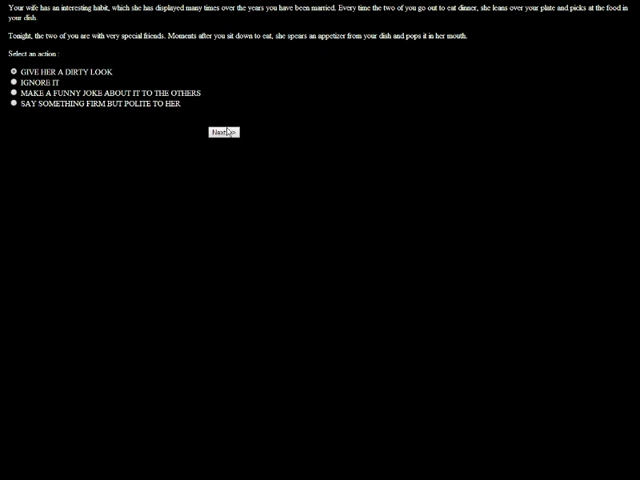
Step: Submit a reaction to the wife taking food from your plate at dinner
{"action": "left_click", "coordinate": [225, 132]}
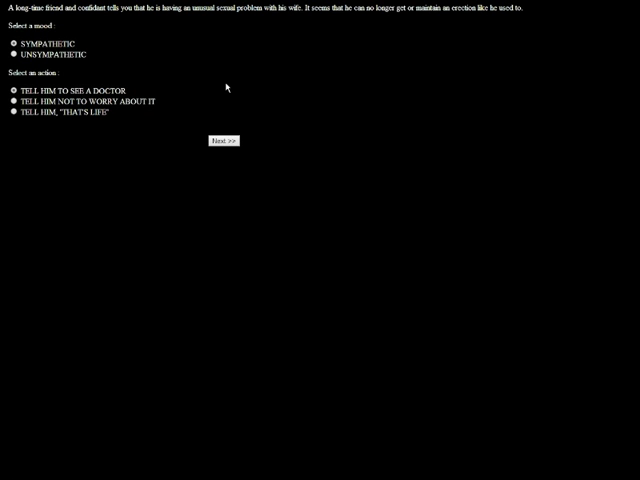
Step: Urge the friend to see a doctor, visit one yourself, and hear it's anxiety
{"action": "left_click", "coordinate": [225, 140]}
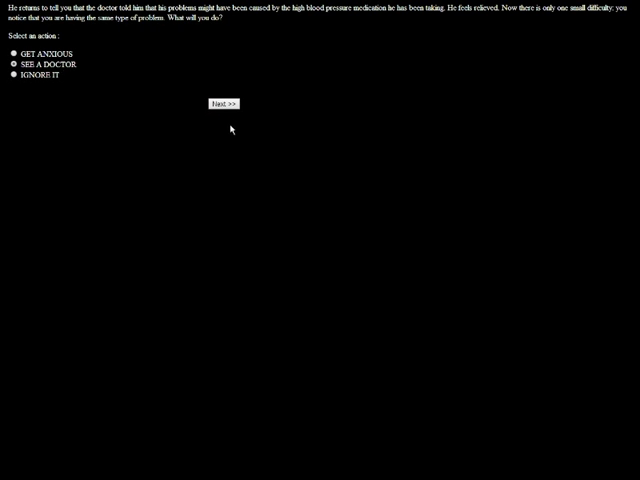
{"action": "left_click", "coordinate": [226, 103]}
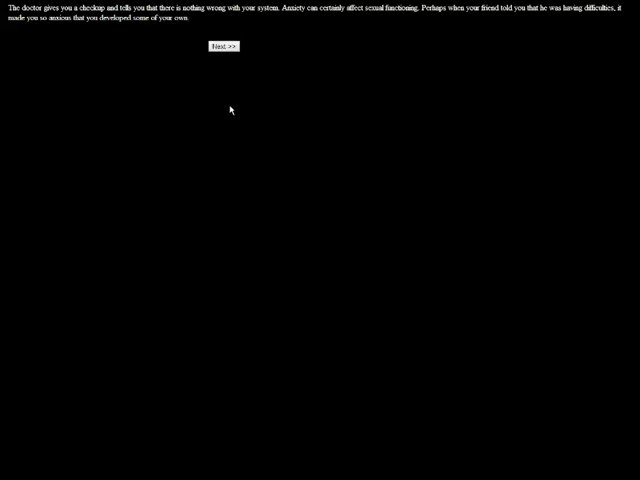
{"action": "left_click", "coordinate": [222, 46]}
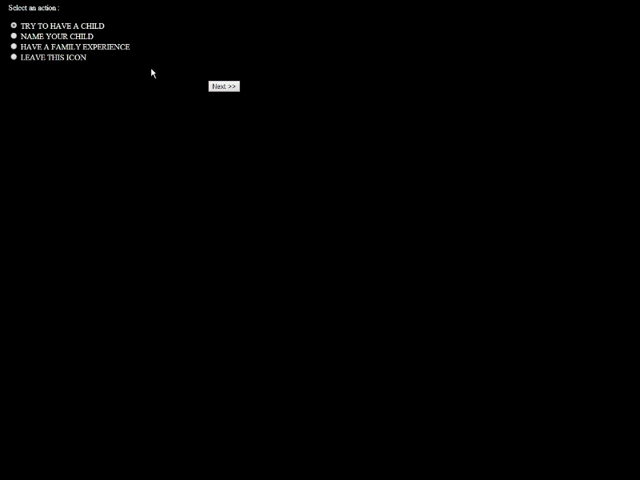
Step: Submit the family choice and scroll down to the next scenario
{"action": "left_click", "coordinate": [222, 85]}
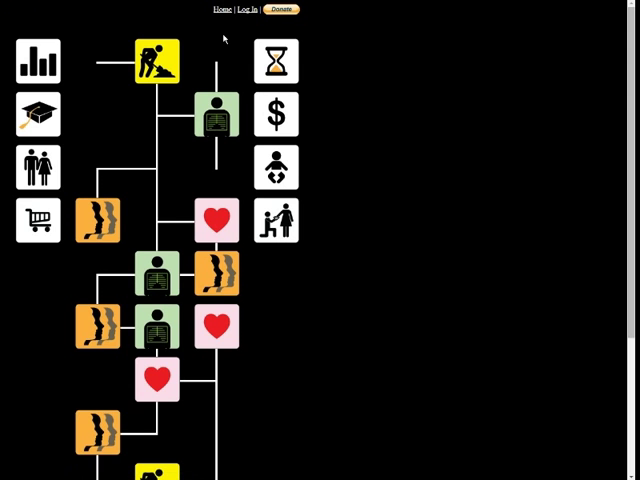
{"action": "scroll", "scroll_direction": "down", "scroll_amount": 3}
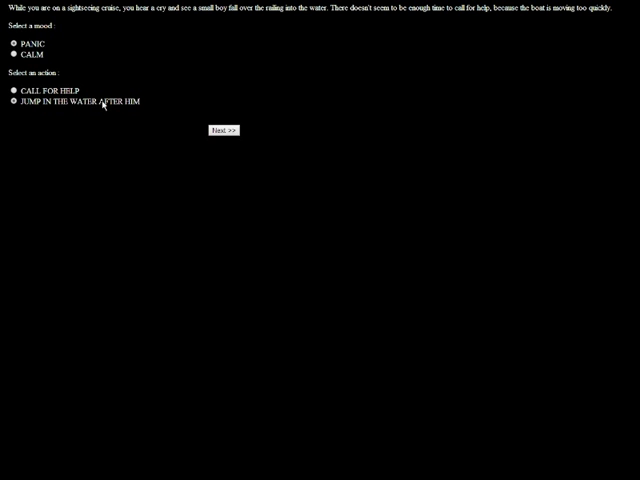
Step: Jump into the water after the boy who fell overboard
{"action": "left_click", "coordinate": [222, 130]}
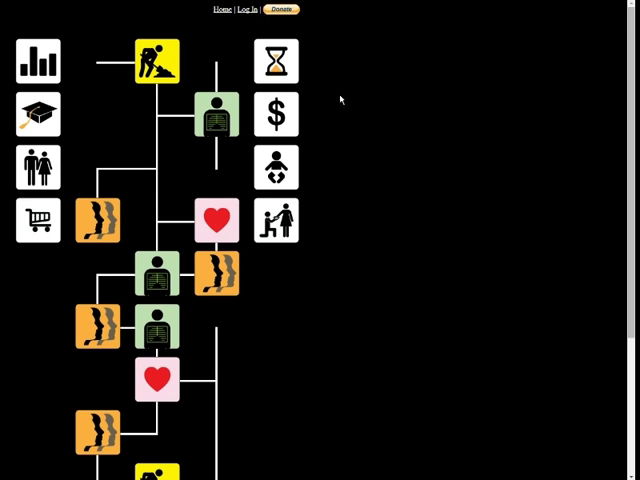
{"action": "mouse_move", "coordinate": [348, 172]}
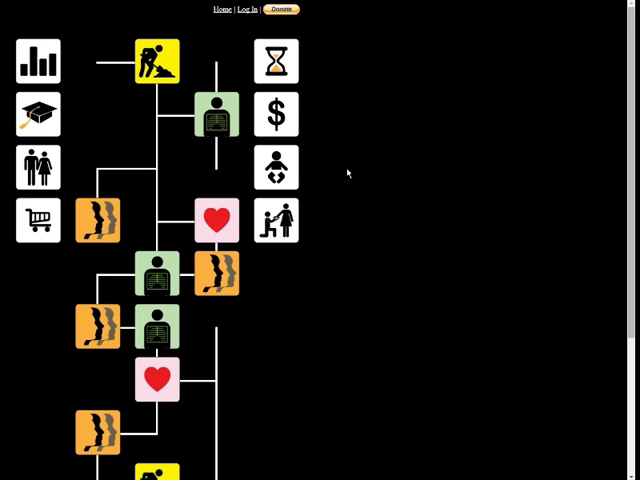
Step: Open the marriage icon and choose Have an Experience With Your Wife
{"action": "left_click", "coordinate": [217, 220]}
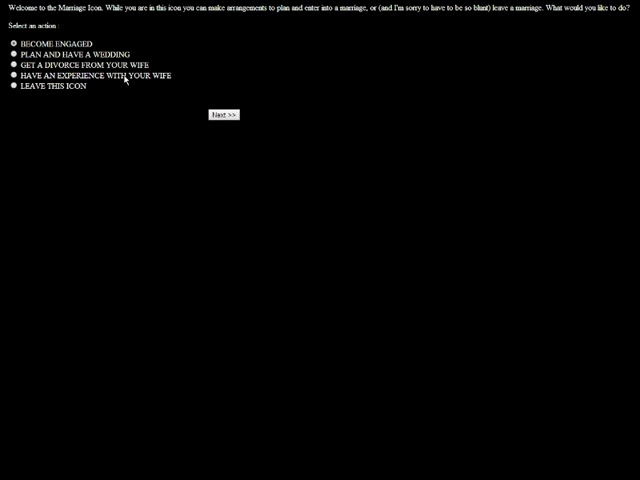
{"action": "left_click", "coordinate": [224, 113]}
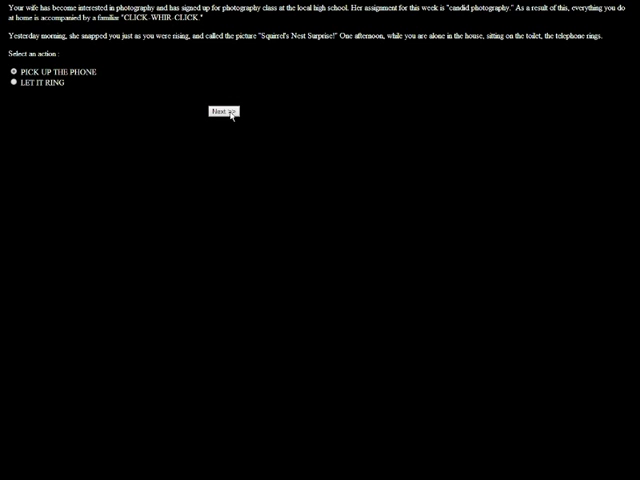
Step: Answer the ringing phone during the wife's candid-photography storyline
{"action": "left_click", "coordinate": [222, 111]}
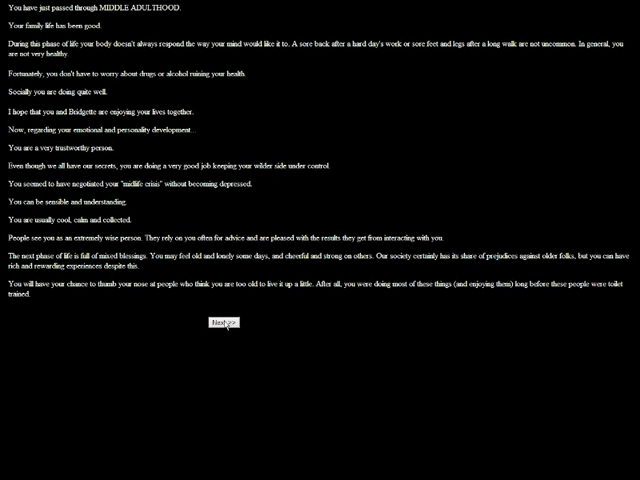
Step: Continue past the middle-adulthood summary and old-age introduction, then play the sunset tile
{"action": "left_click", "coordinate": [223, 322]}
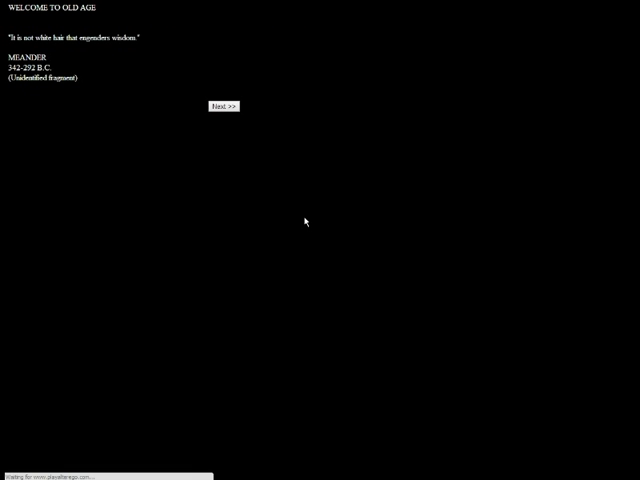
{"action": "left_click", "coordinate": [224, 106]}
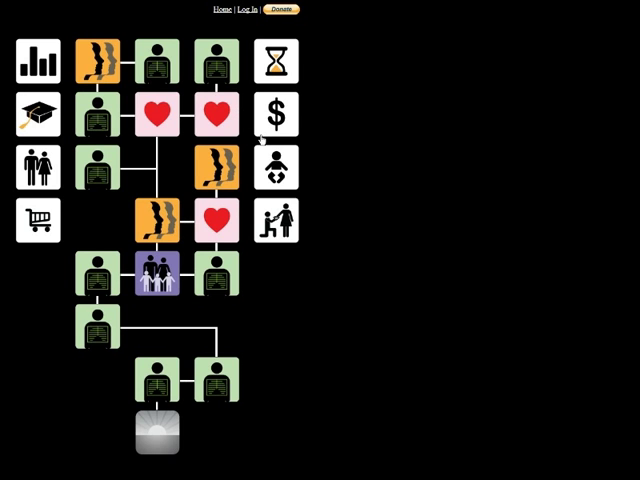
{"action": "mouse_move", "coordinate": [162, 424]}
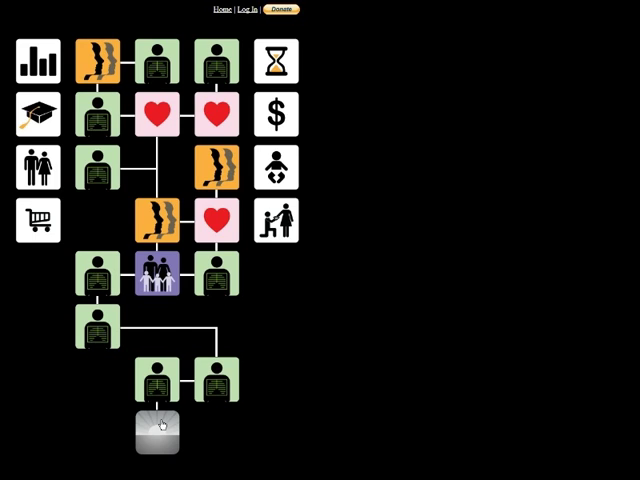
{"action": "left_click", "coordinate": [157, 430]}
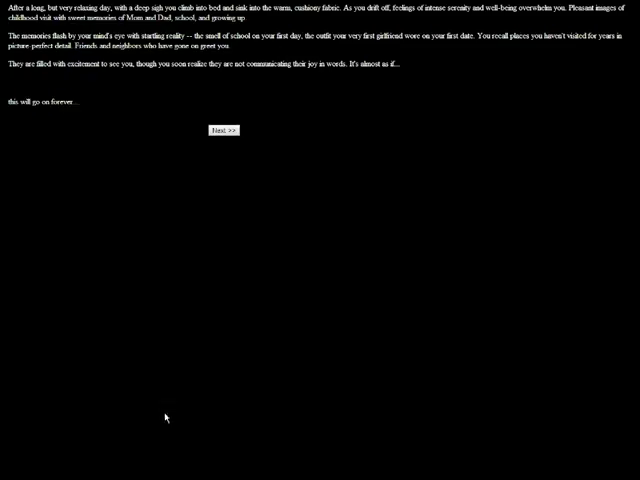
{"action": "mouse_move", "coordinate": [338, 266]}
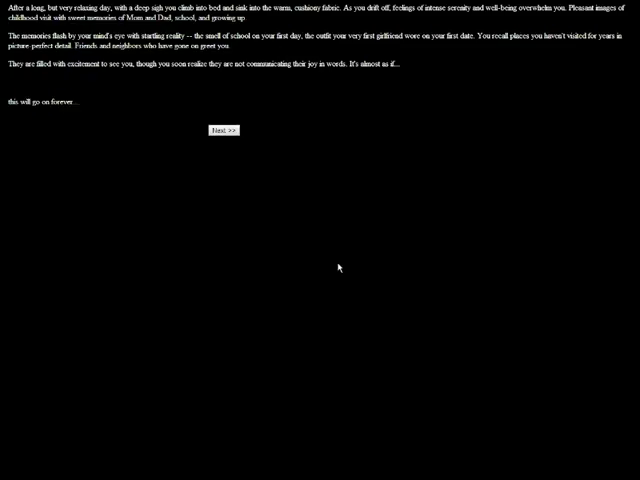